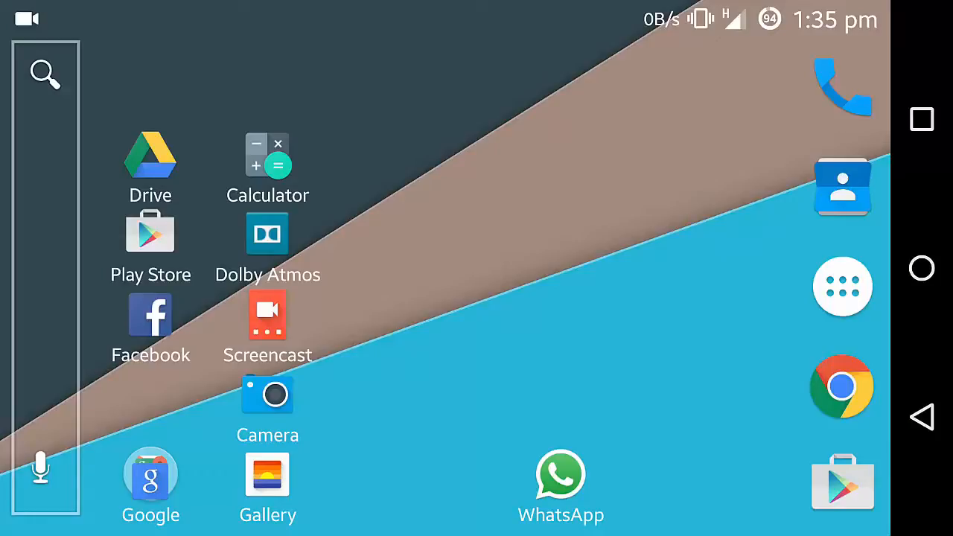
Launch ES File Explorer from the home screen, showing the sdcard1 folder
left_click(842, 286)
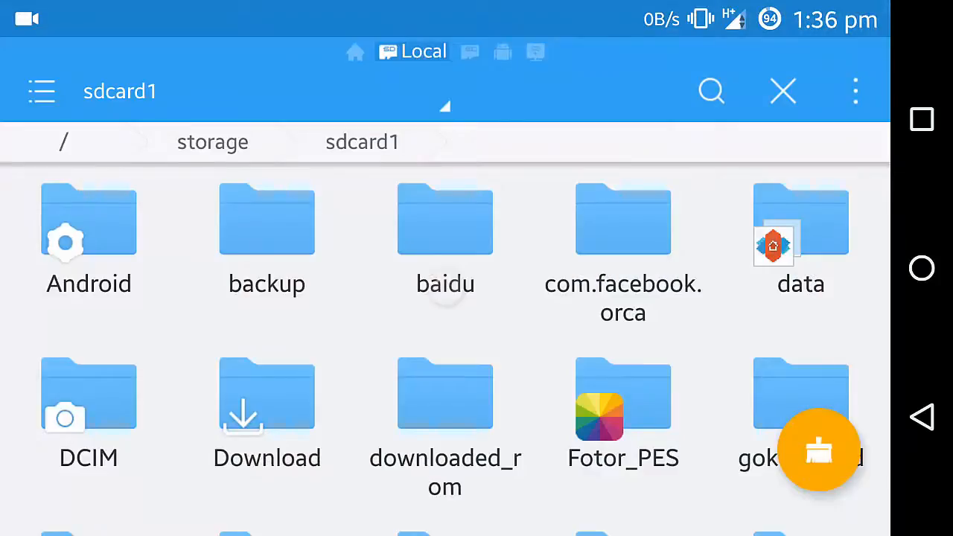
Scroll down the sdcard1 list and open OMWA3.50.apk
scroll("down", 3)
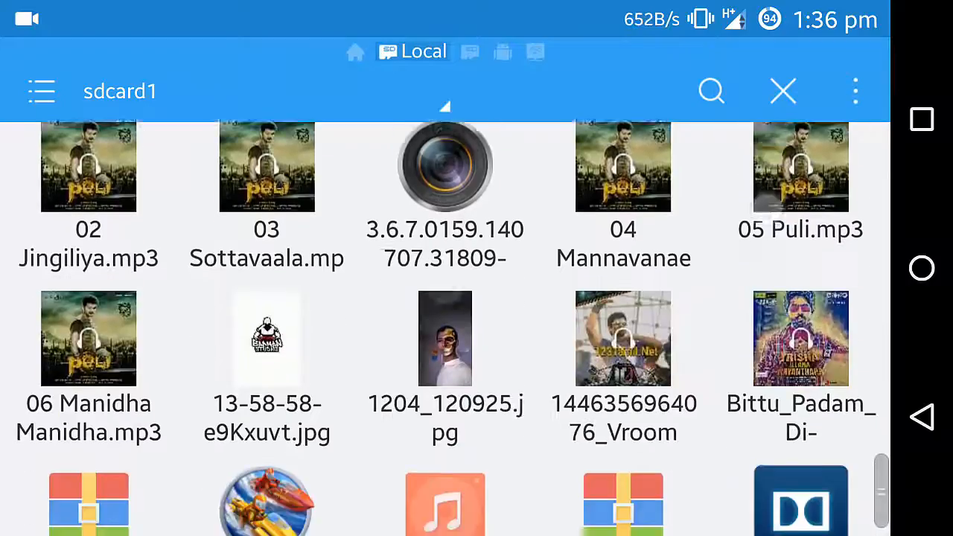
scroll("down", 3)
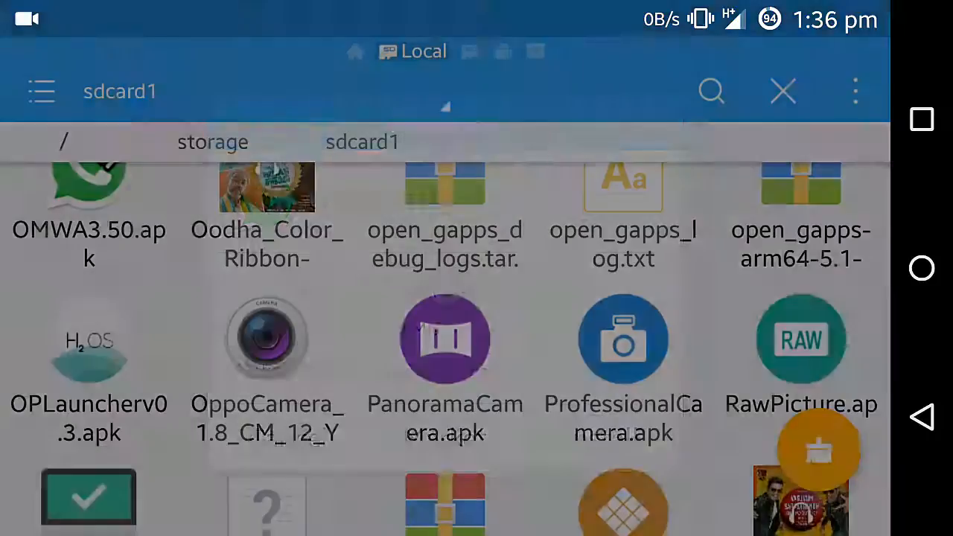
left_click(87, 187)
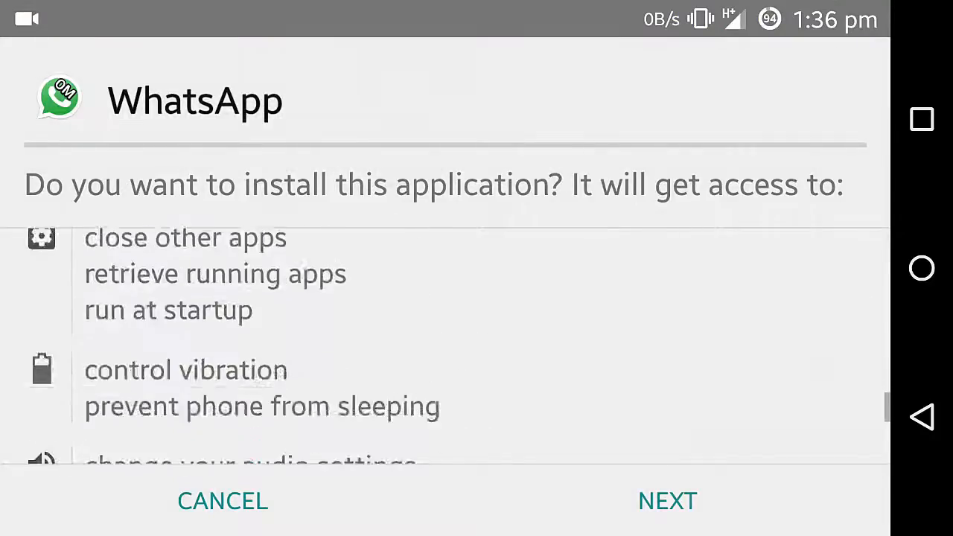
Go through the permission list and install the OMWA3.50 app
left_click(667, 501)
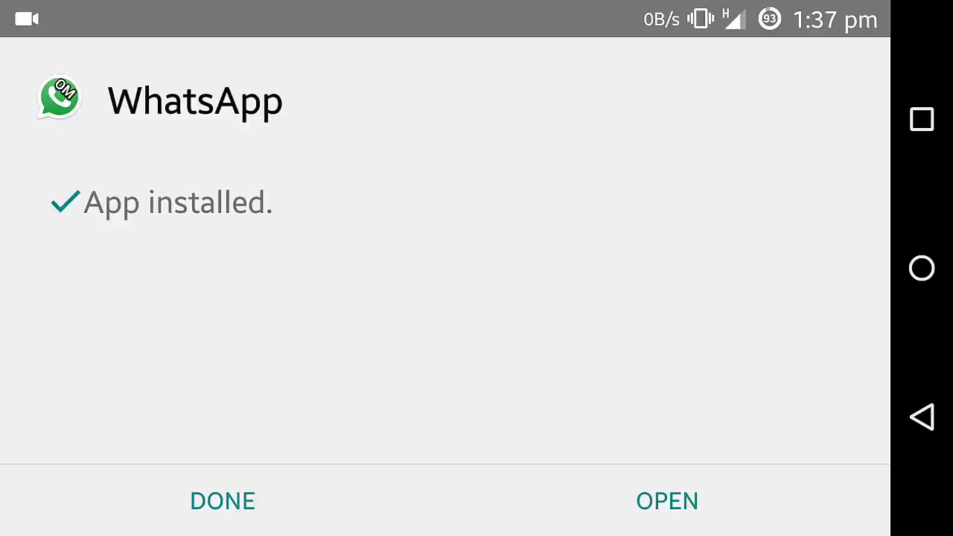
Launch the new OMWhatsApp and agree to the terms to start setup
left_click(667, 501)
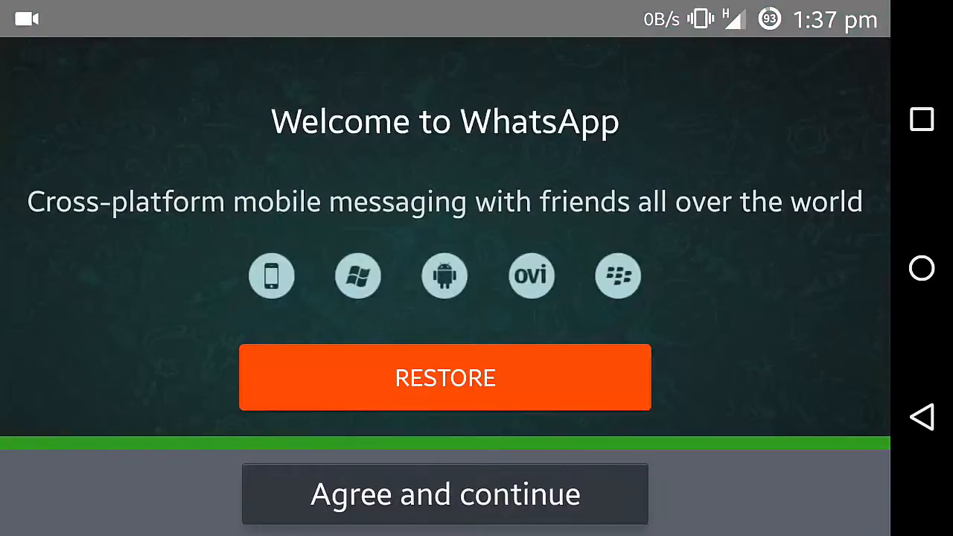
left_click(445, 493)
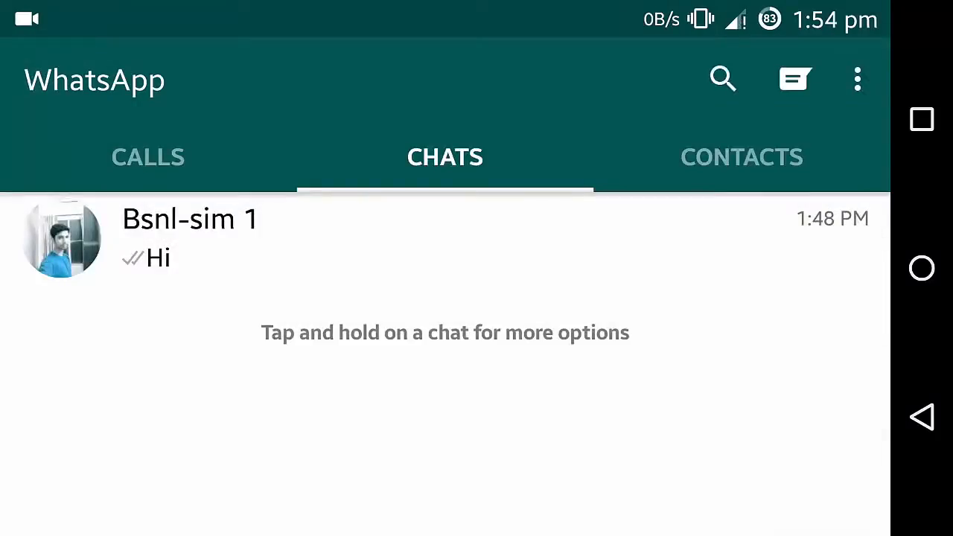
Send 'Hi' in the existing chat, receive a reply, and show the chat options list
left_click(190, 239)
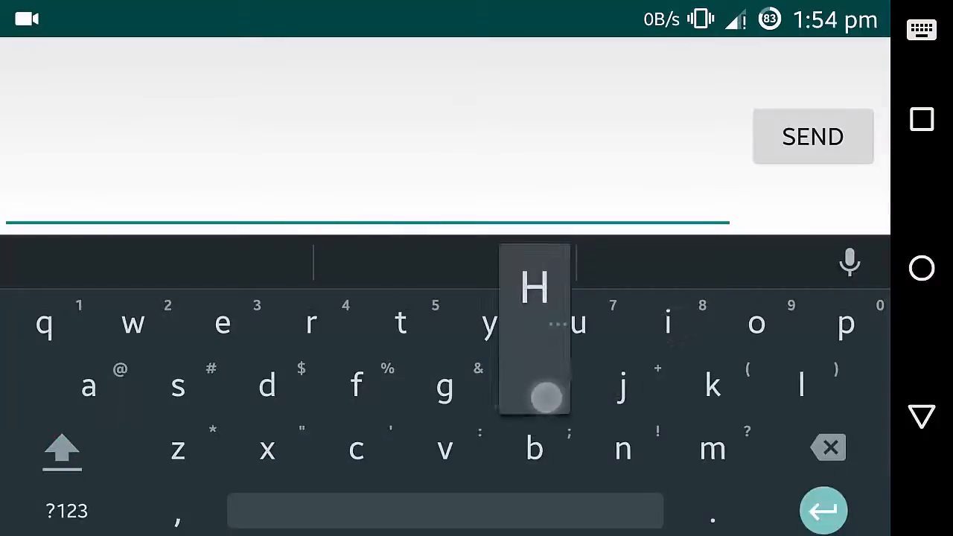
left_click(813, 137)
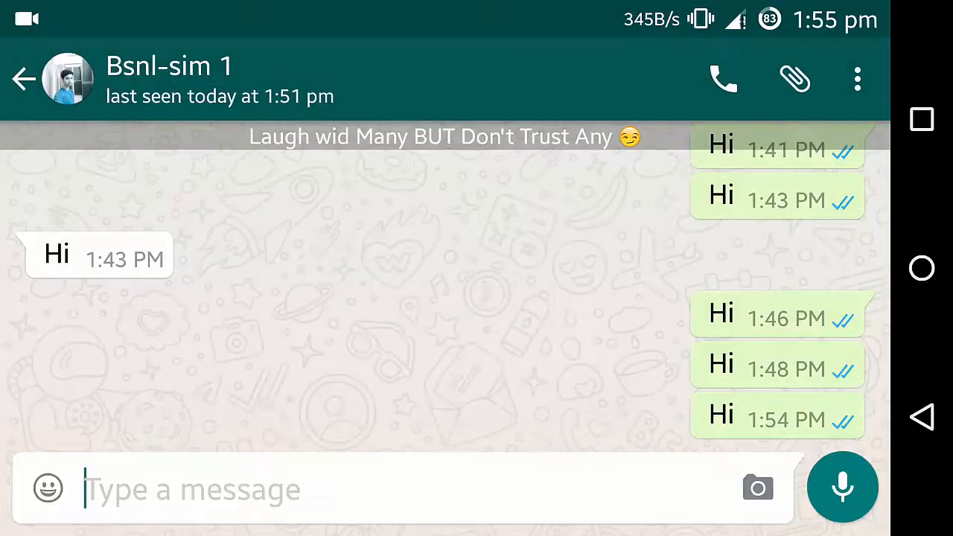
left_click(298, 490)
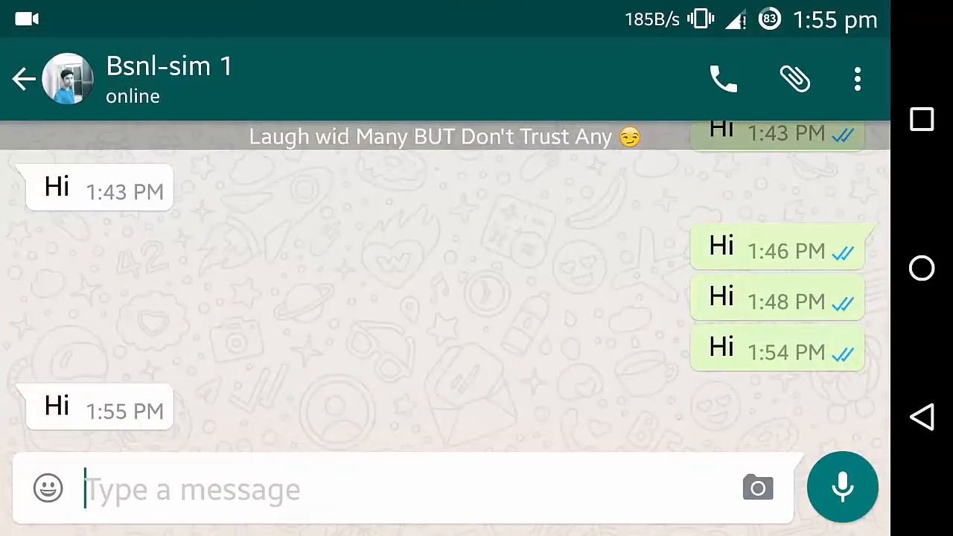
left_click(857, 79)
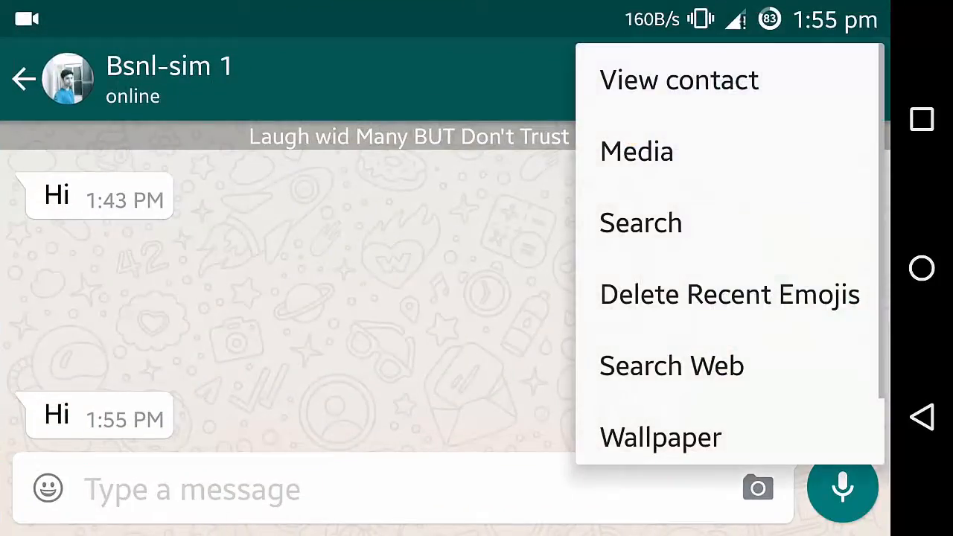
Scroll through the OMWhatsApp mod settings options, then back out to Chats
left_click(24, 78)
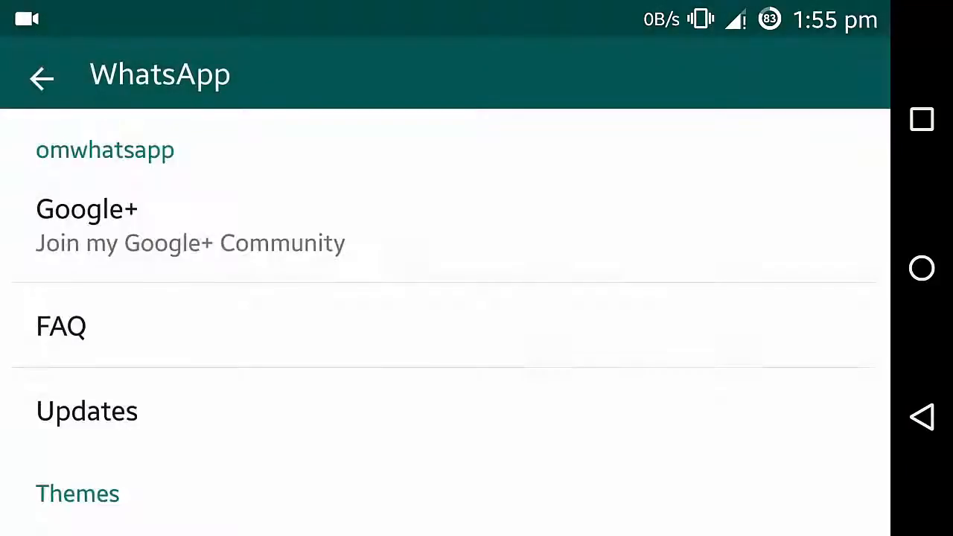
scroll("down", 3)
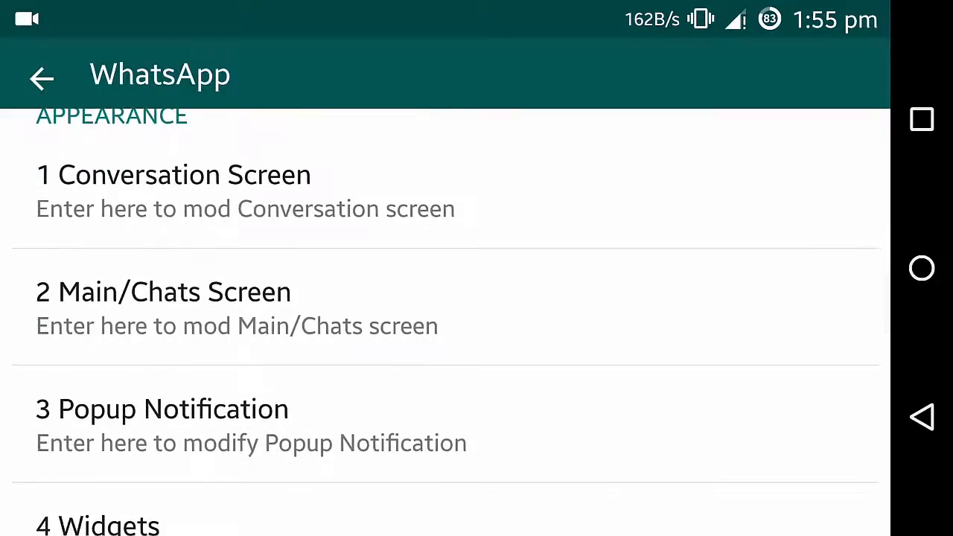
scroll("down", 3)
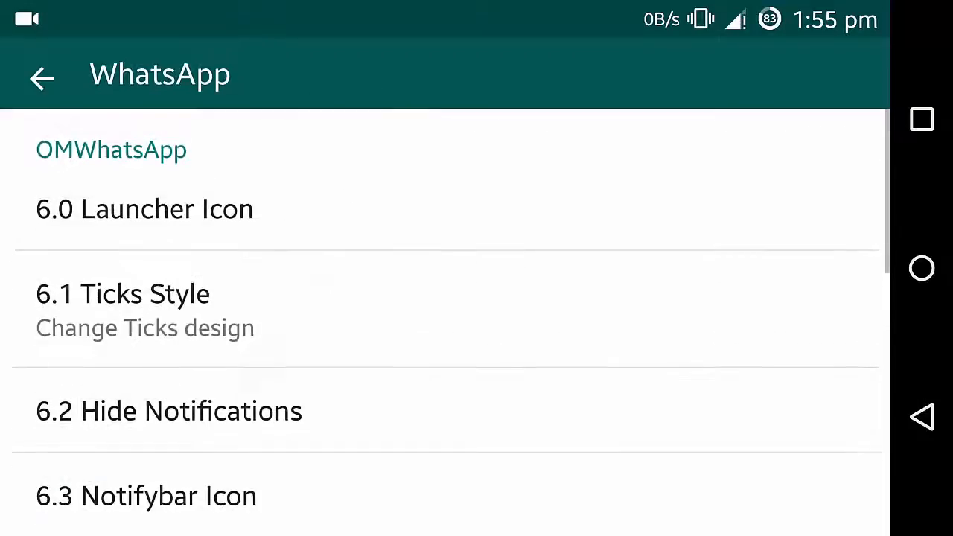
scroll("down", 3)
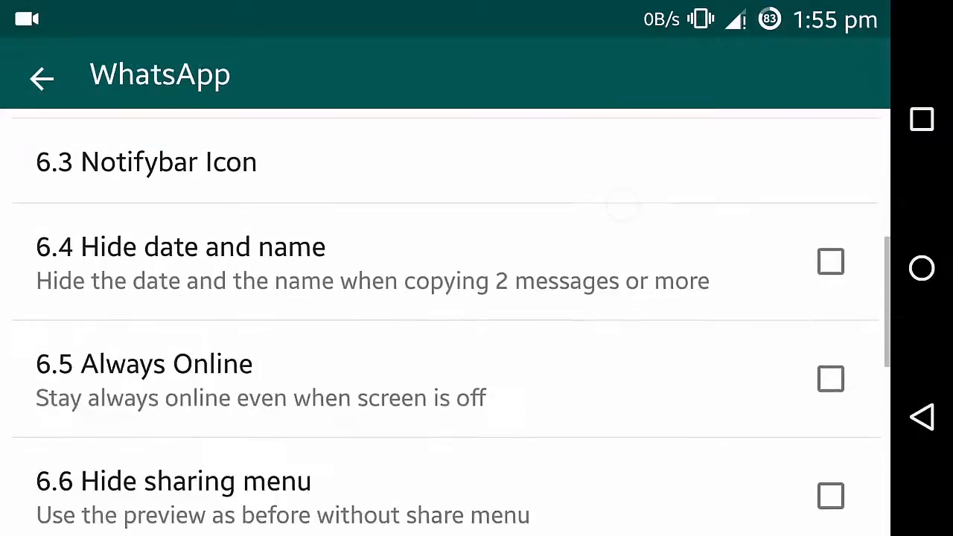
scroll("down", 3)
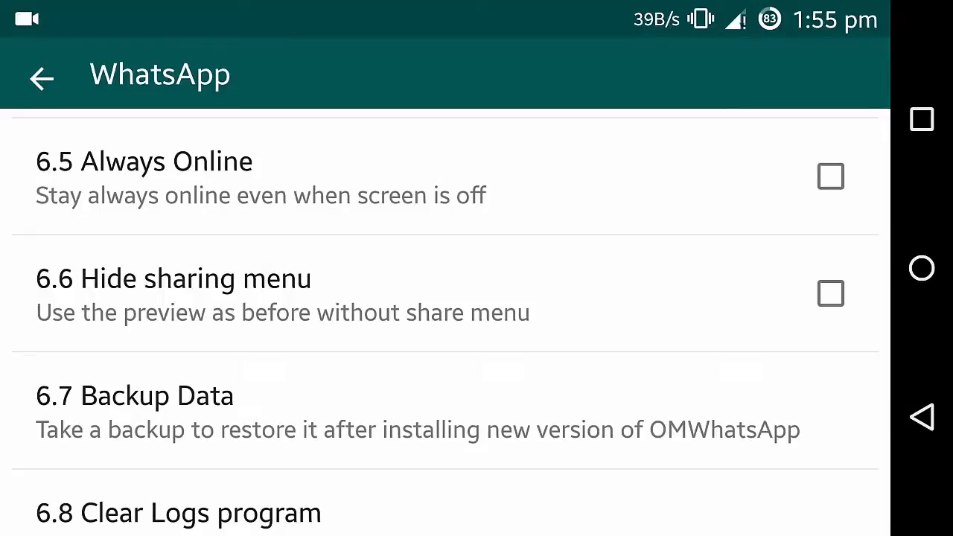
left_click(40, 78)
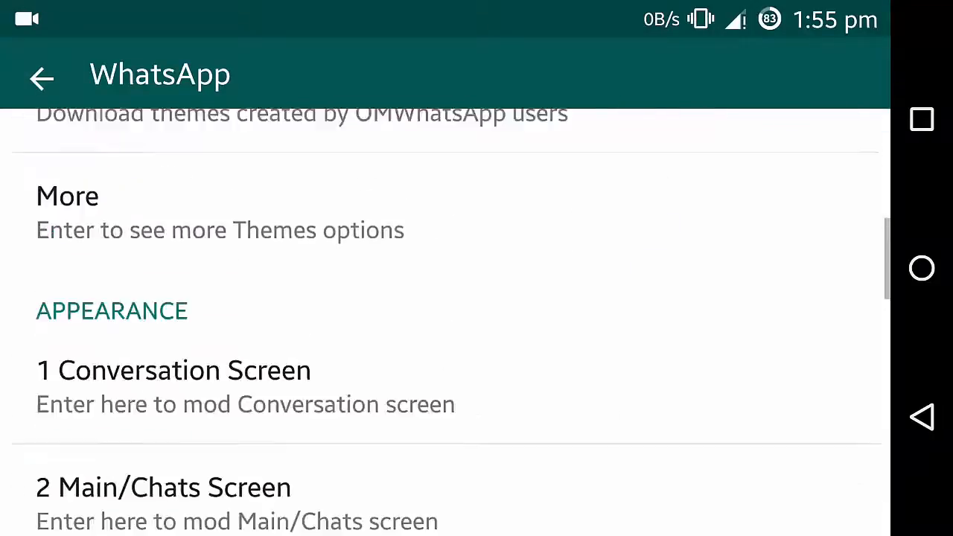
left_click(41, 78)
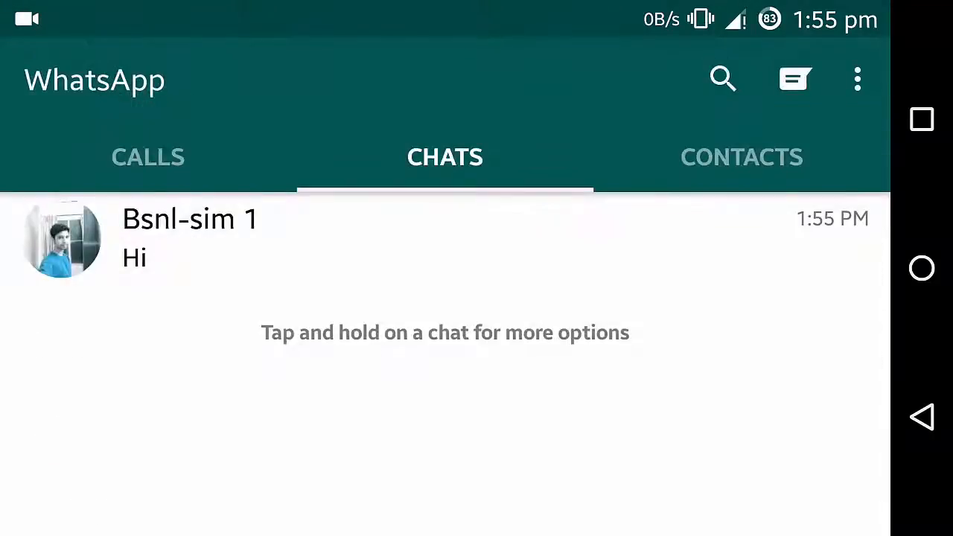